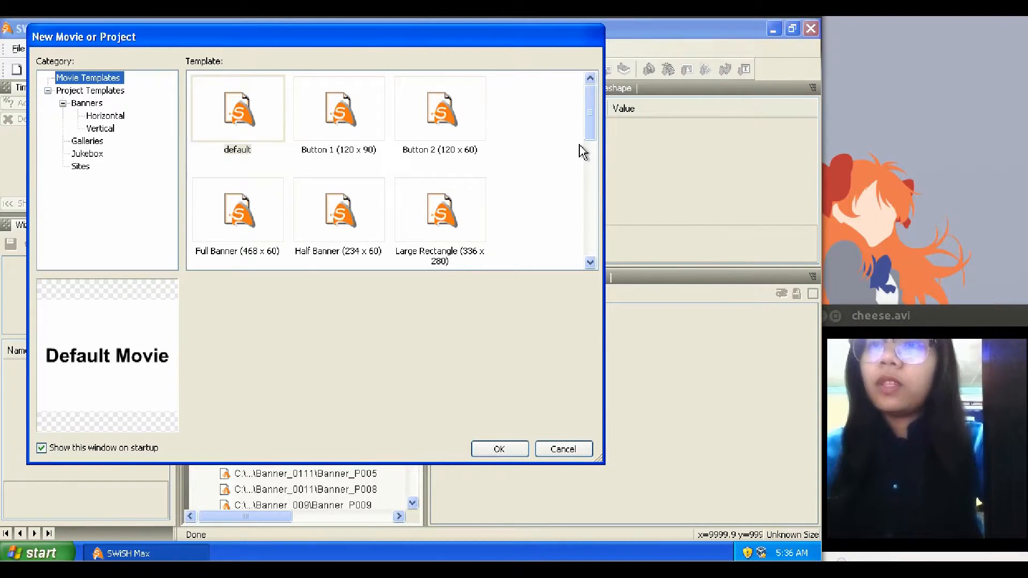
{"action": "mouse_move", "coordinate": [337, 181]}
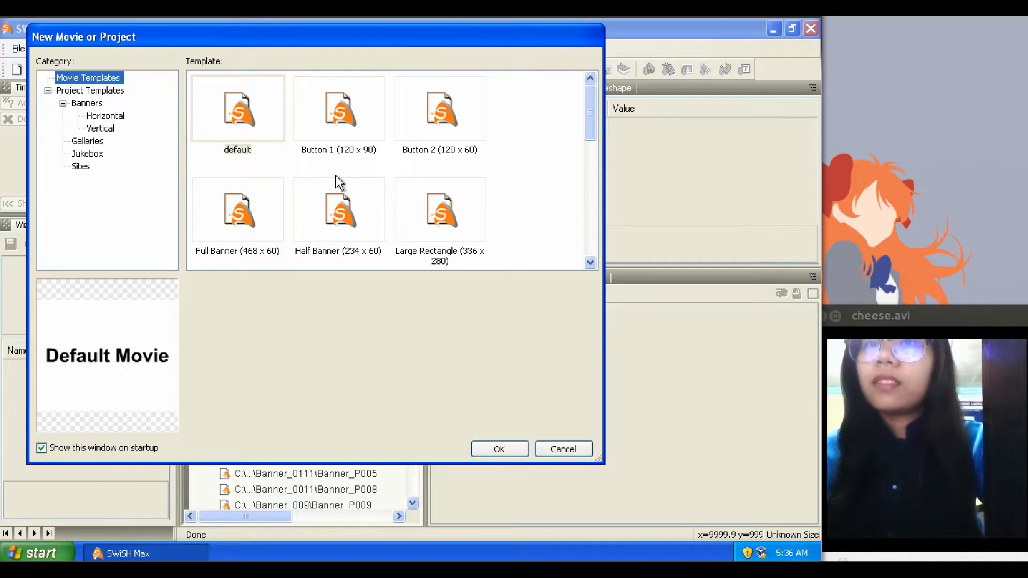
{"action": "mouse_move", "coordinate": [177, 114]}
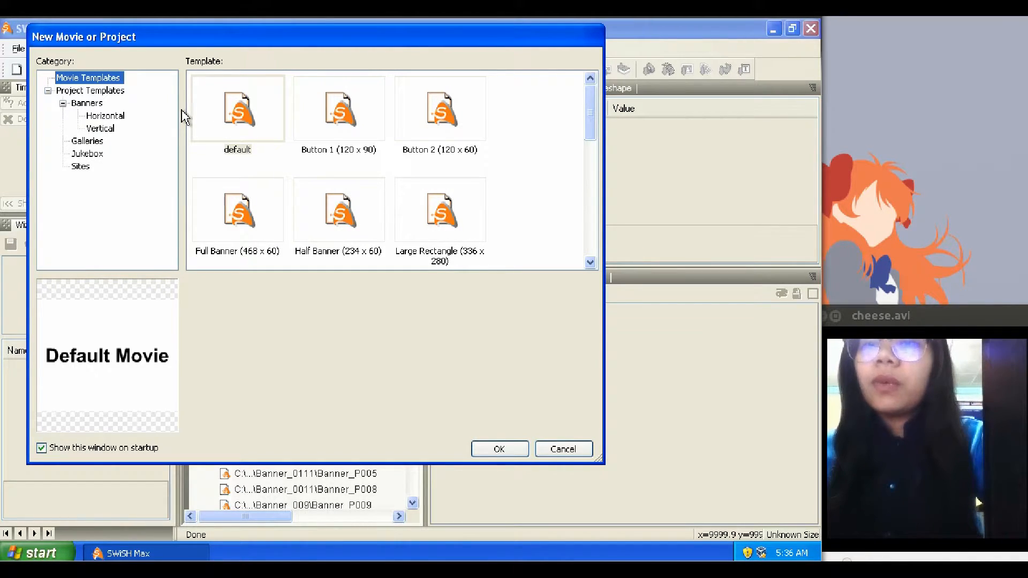
{"action": "mouse_move", "coordinate": [105, 100]}
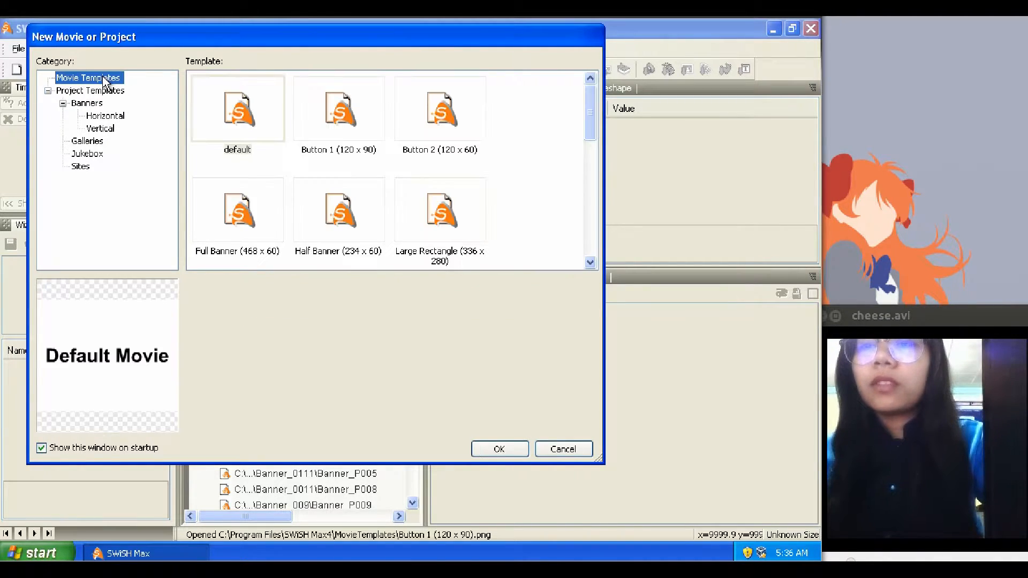
{"action": "mouse_move", "coordinate": [208, 227]}
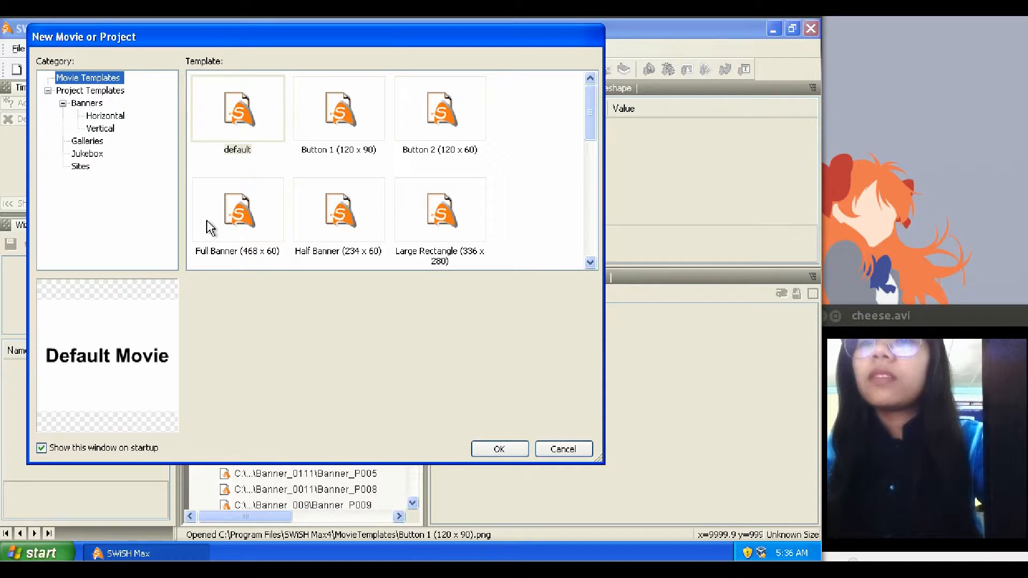
Step: Browse the horizontal Banners project templates, previewing Banner_007
{"action": "left_click", "coordinate": [90, 90]}
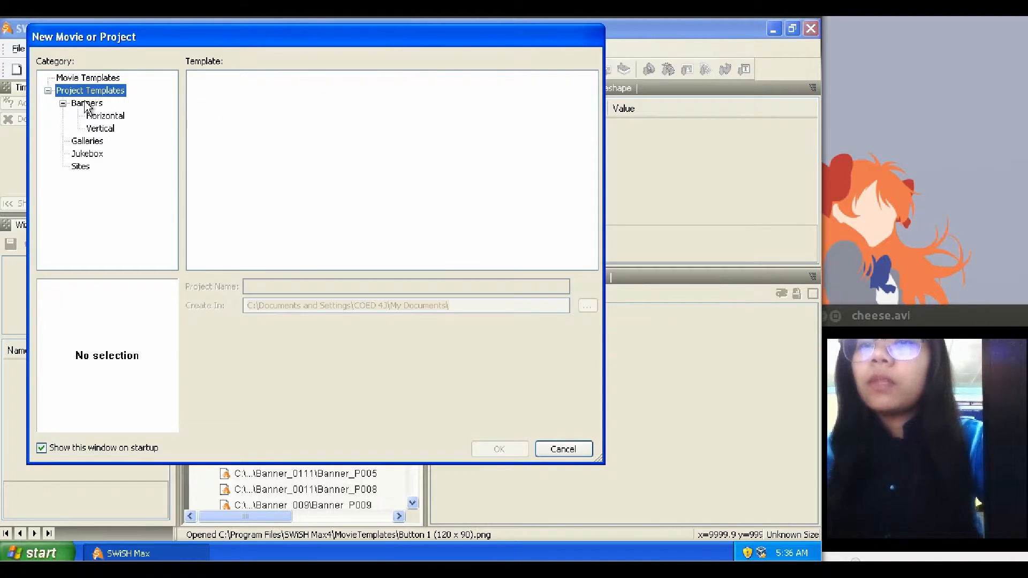
{"action": "left_click", "coordinate": [85, 104]}
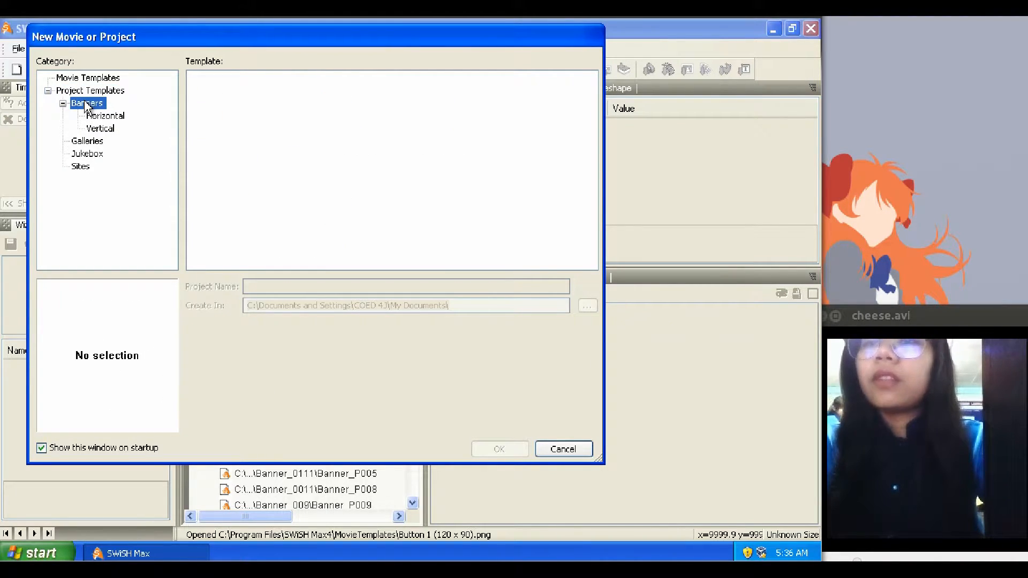
{"action": "left_click", "coordinate": [105, 115]}
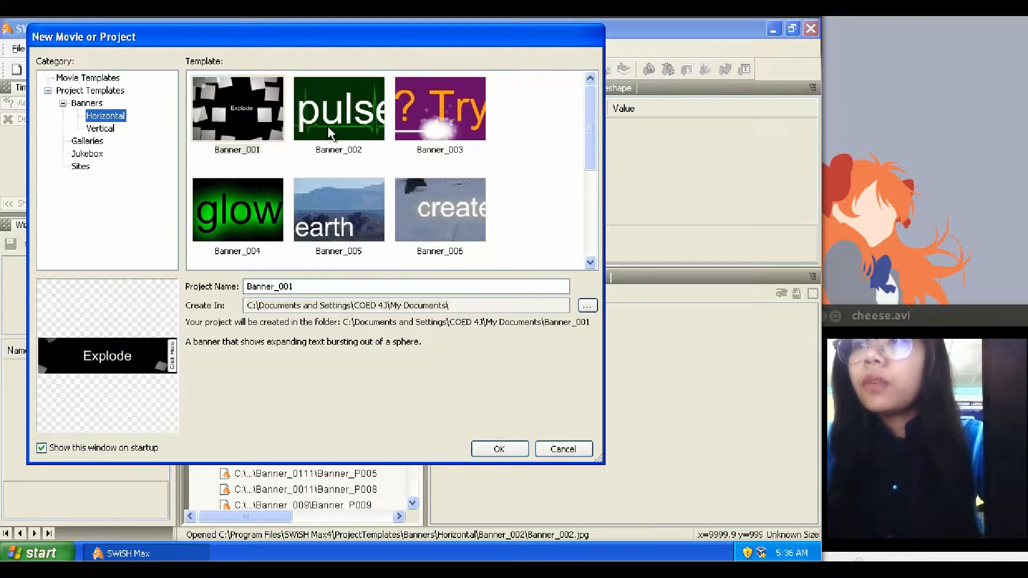
{"action": "scroll", "scroll_direction": "down", "scroll_amount": 3}
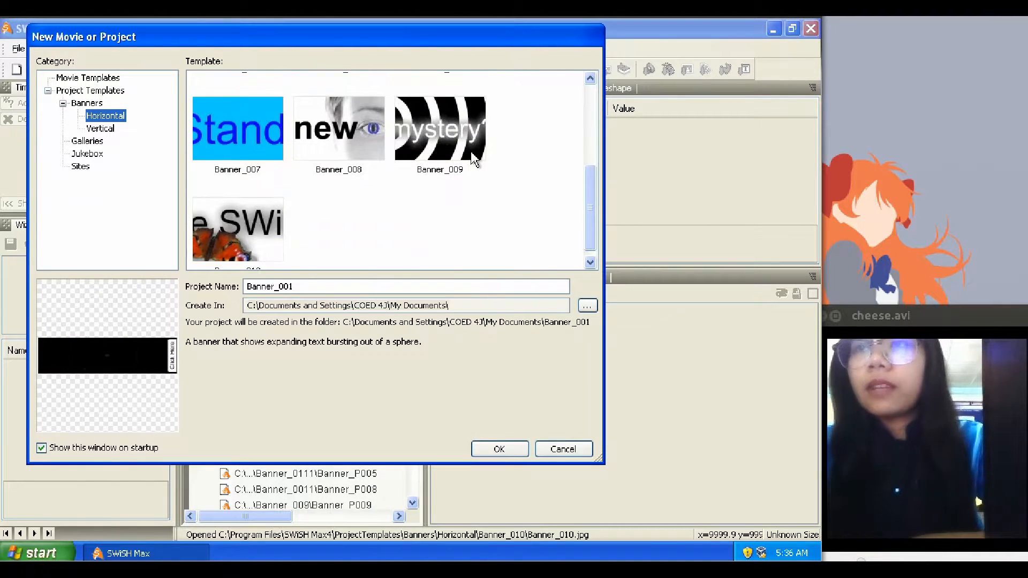
{"action": "left_click", "coordinate": [237, 129]}
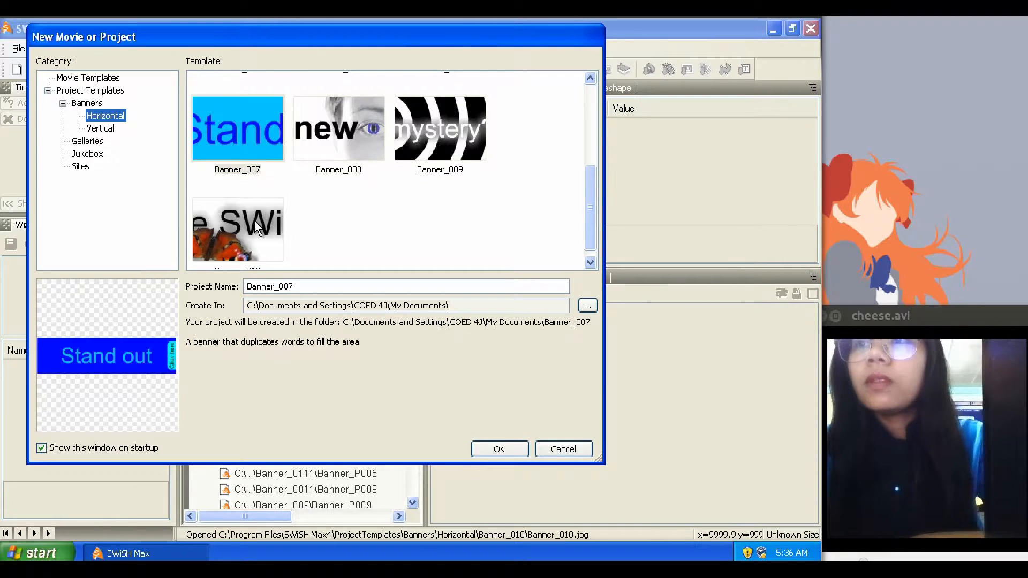
Step: Browse the Vertical, Galleries and Sites categories, then return to Horizontal banners
{"action": "left_click", "coordinate": [100, 128]}
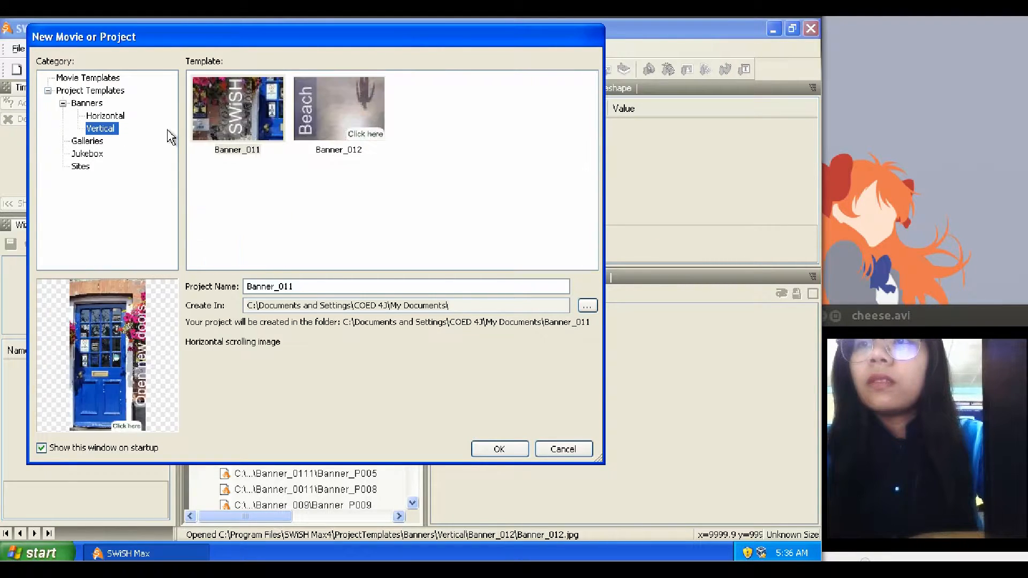
{"action": "left_click", "coordinate": [87, 140]}
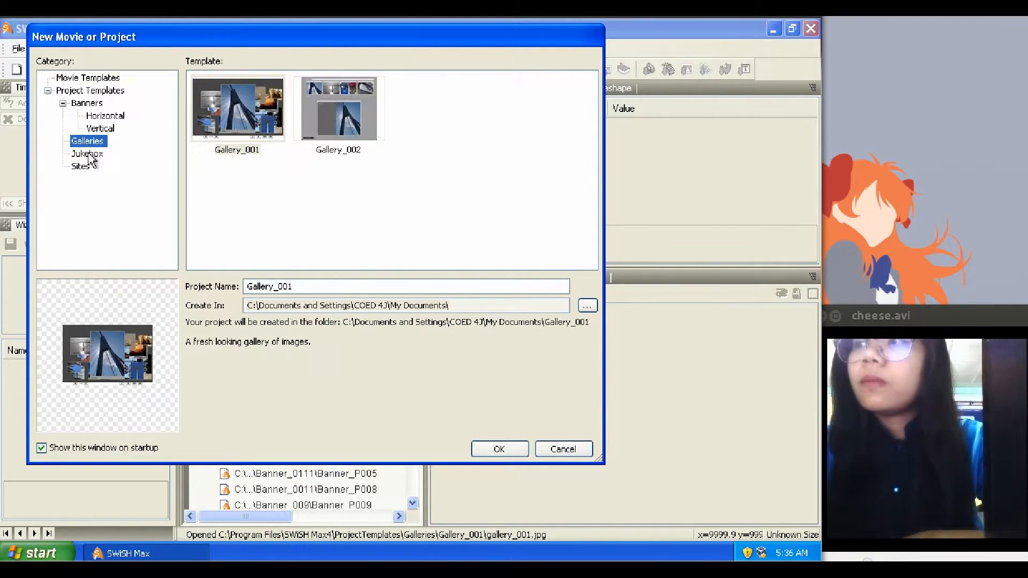
{"action": "left_click", "coordinate": [80, 166]}
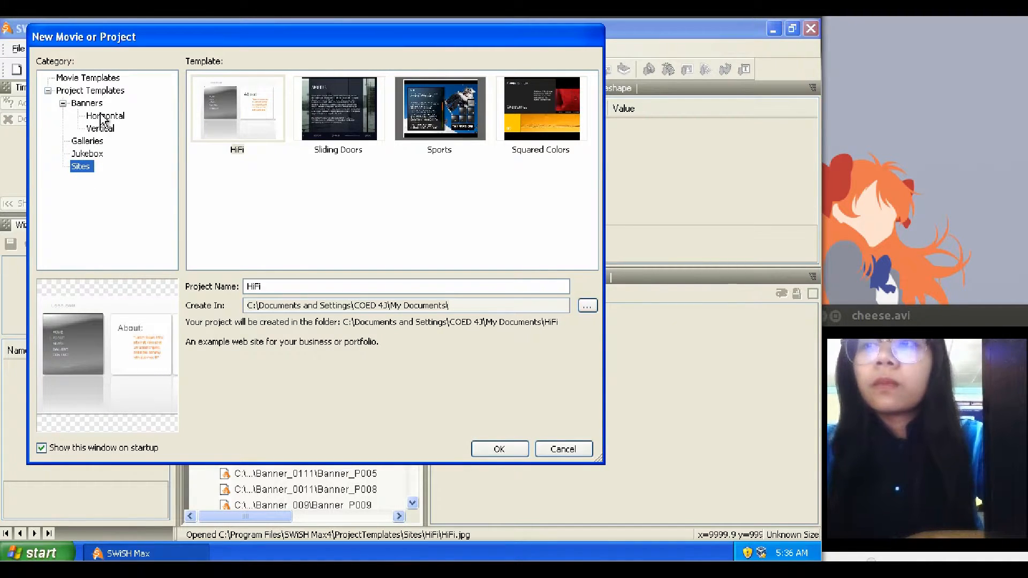
{"action": "left_click", "coordinate": [104, 116]}
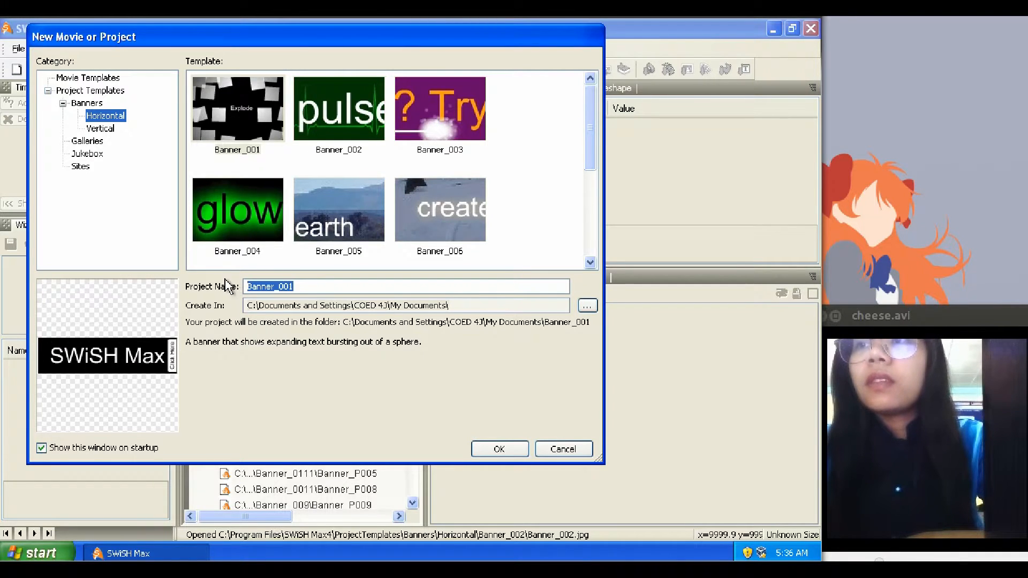
Step: Name the new project and create it from the Explode banner template
{"action": "type", "text": "P"}
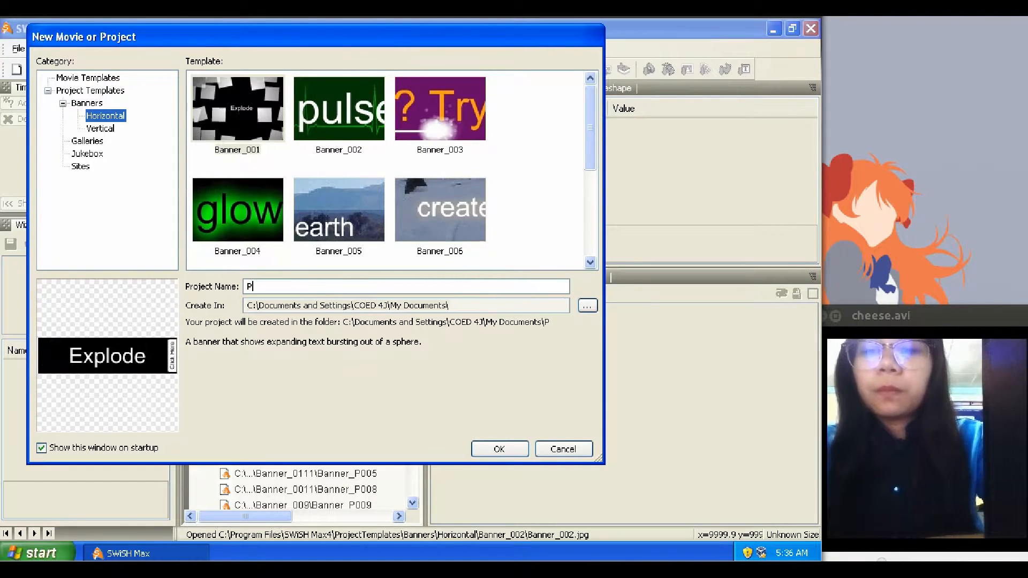
{"action": "type", "text": "roh"}
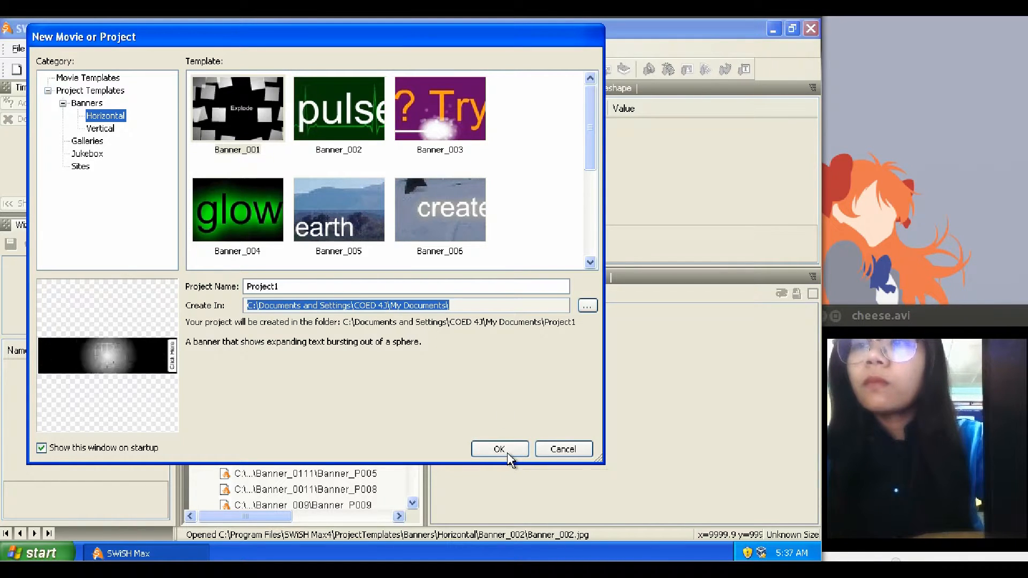
{"action": "left_click", "coordinate": [499, 449]}
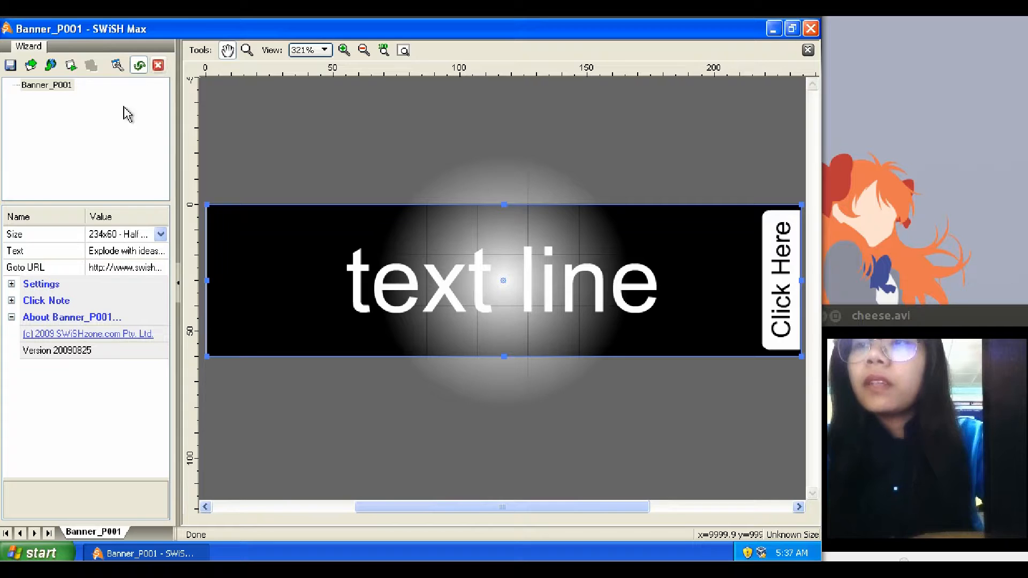
{"action": "mouse_move", "coordinate": [29, 272]}
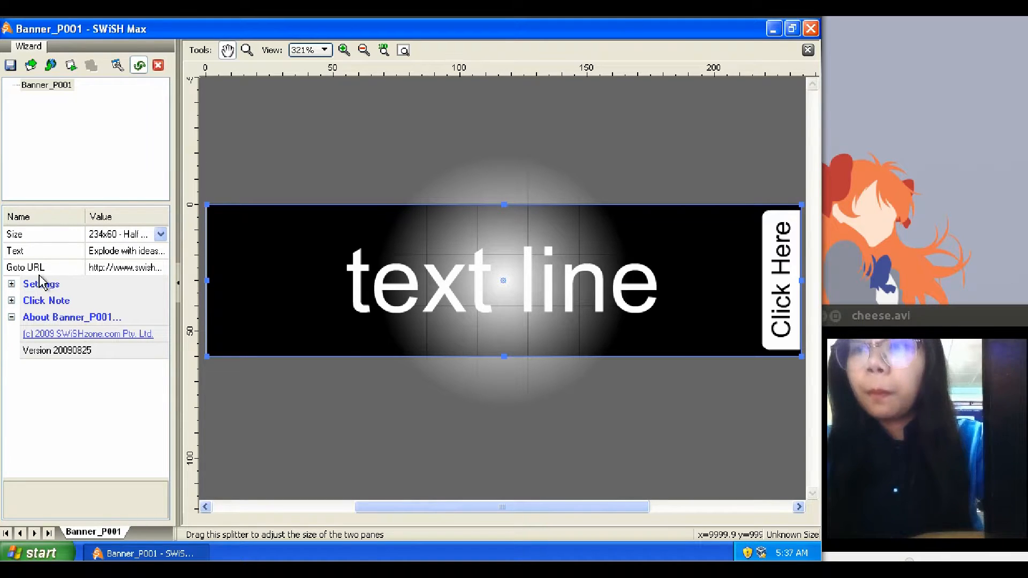
{"action": "mouse_move", "coordinate": [52, 262]}
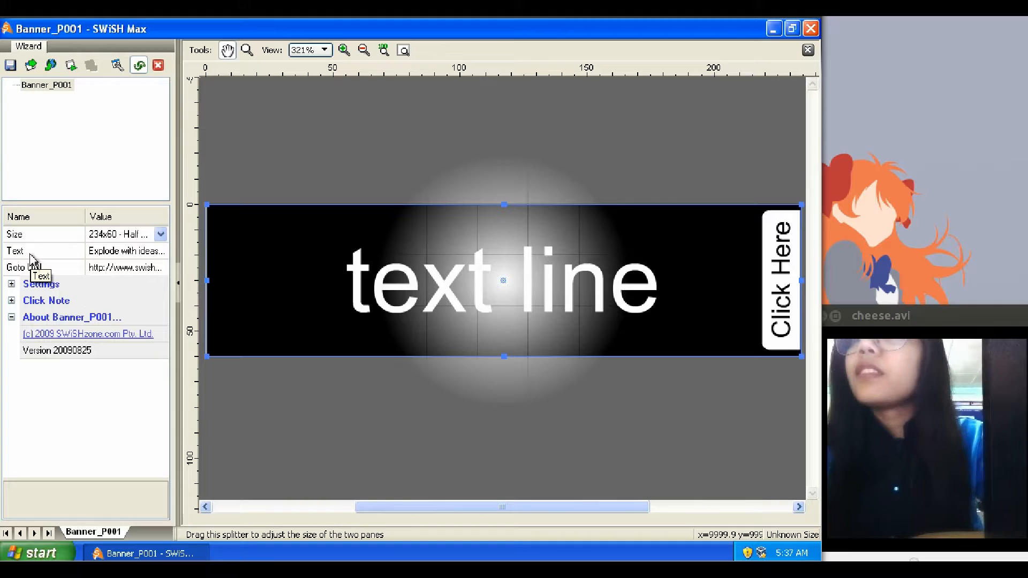
{"action": "mouse_move", "coordinate": [27, 289]}
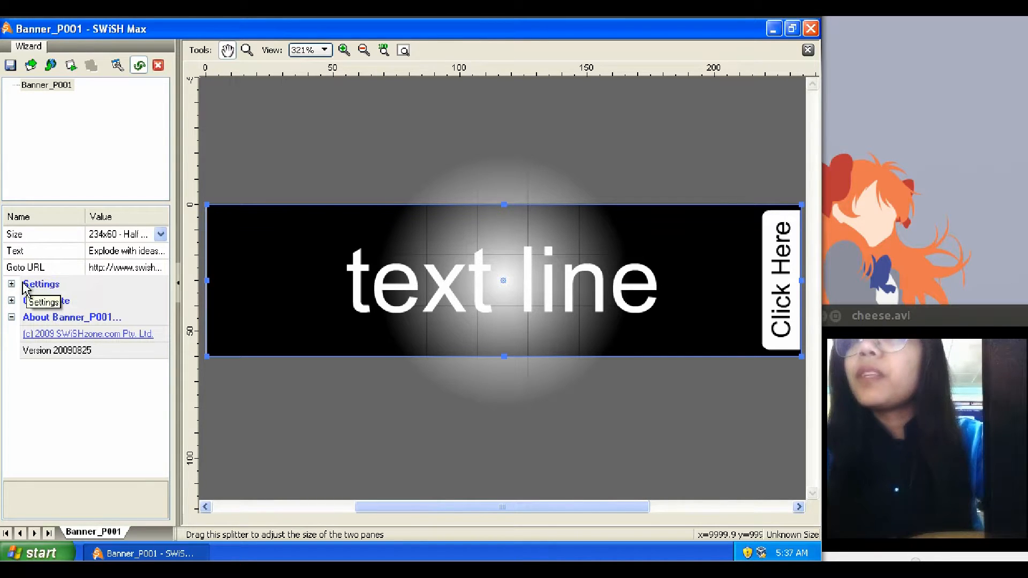
Step: Expand the Settings and Click Note groups in the Wizard properties panel
{"action": "left_click", "coordinate": [11, 284]}
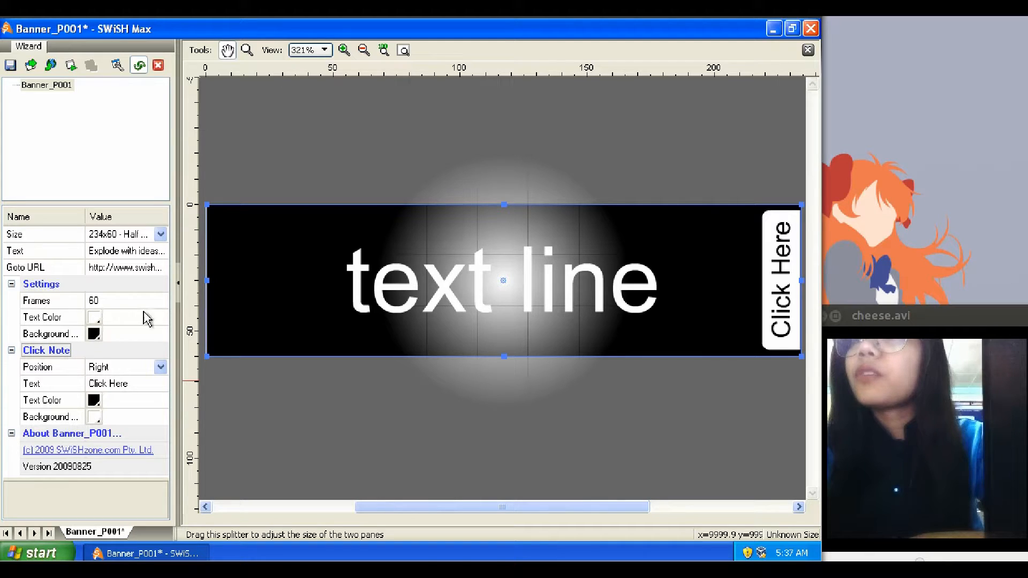
{"action": "mouse_move", "coordinate": [167, 288]}
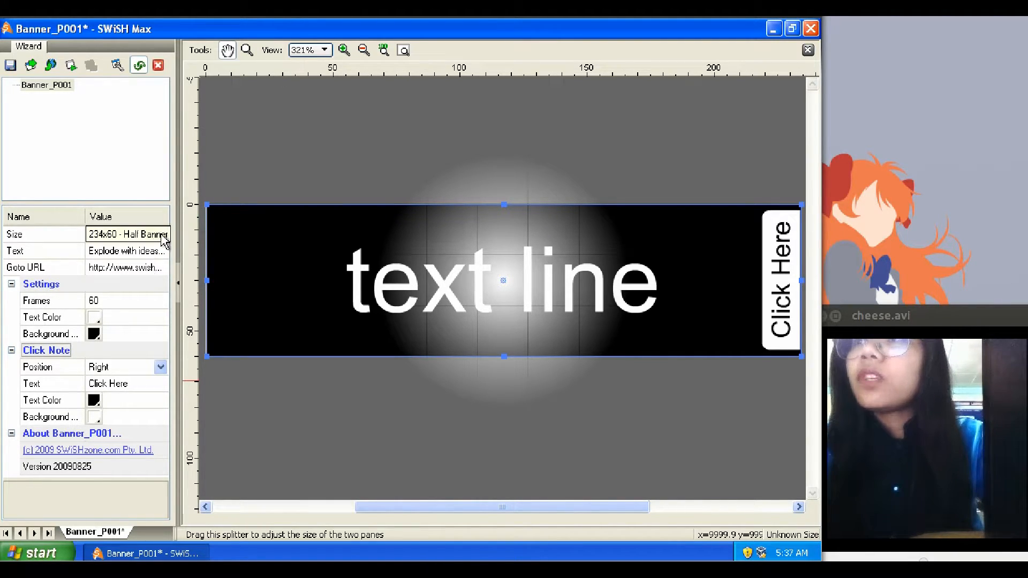
Step: Resize the banner to 468x60 Full Banner and bring up the Enter Text dialog
{"action": "left_click", "coordinate": [160, 234]}
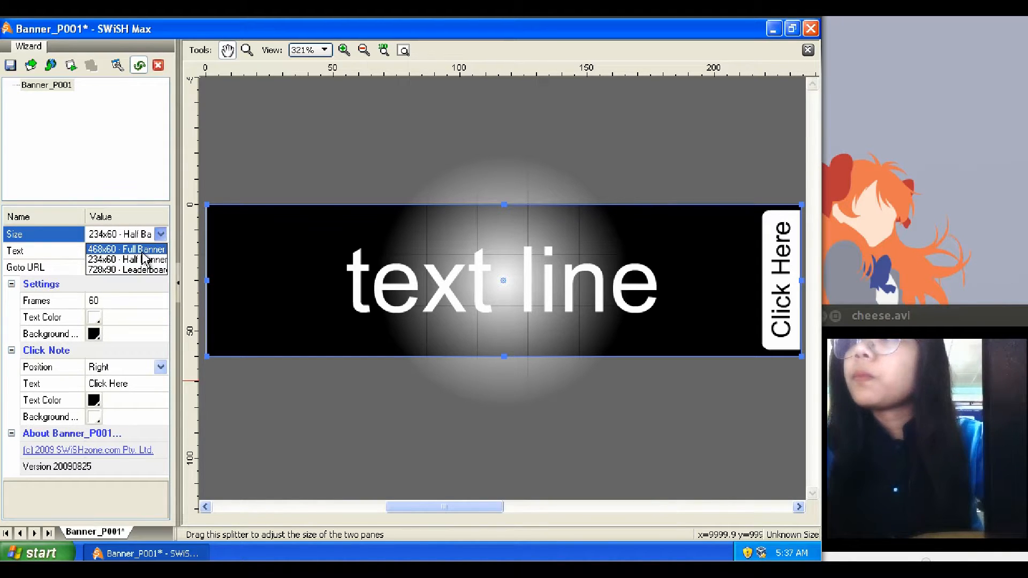
{"action": "left_click", "coordinate": [126, 250]}
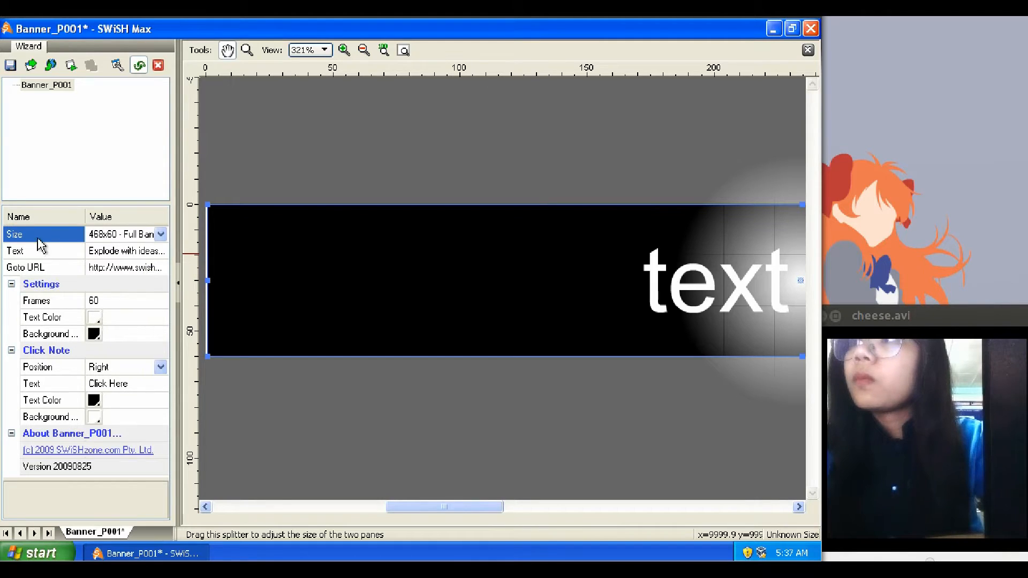
{"action": "left_click", "coordinate": [125, 251]}
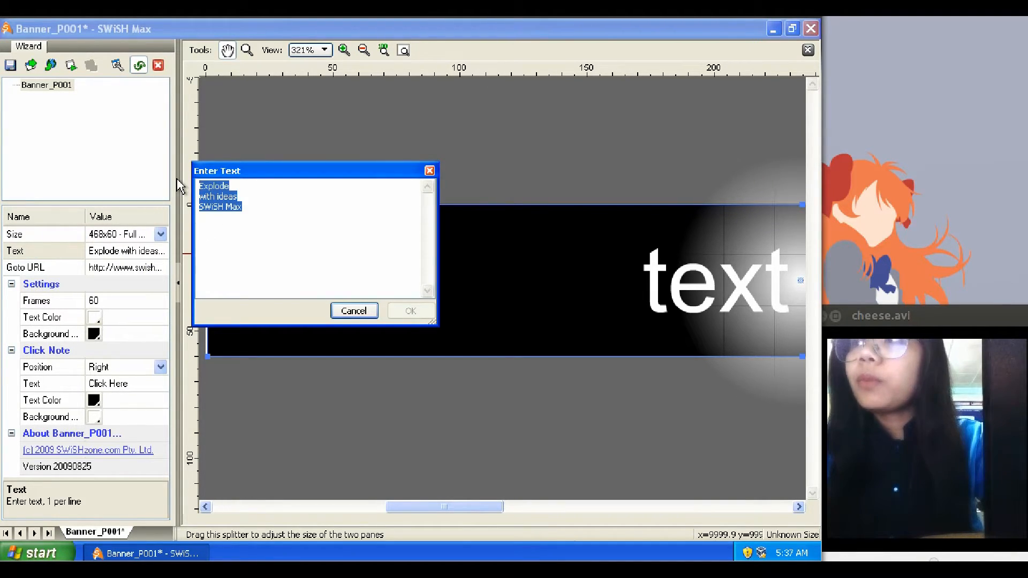
Step: Enter the text "This is a sample presentation made with SWI Template" and confirm it
{"action": "type", "text": "This is a"}
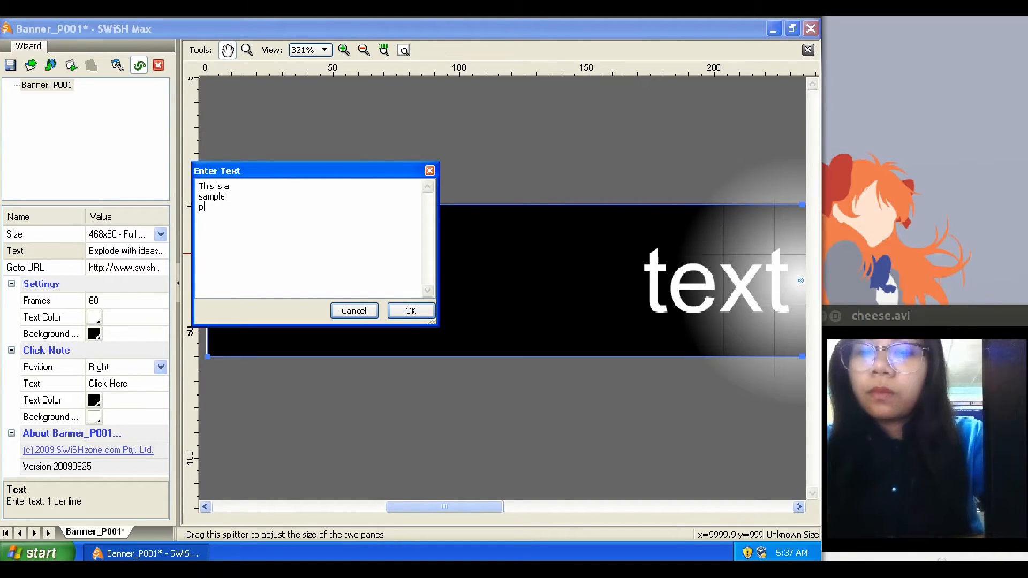
{"action": "type", "text": "resentation"}
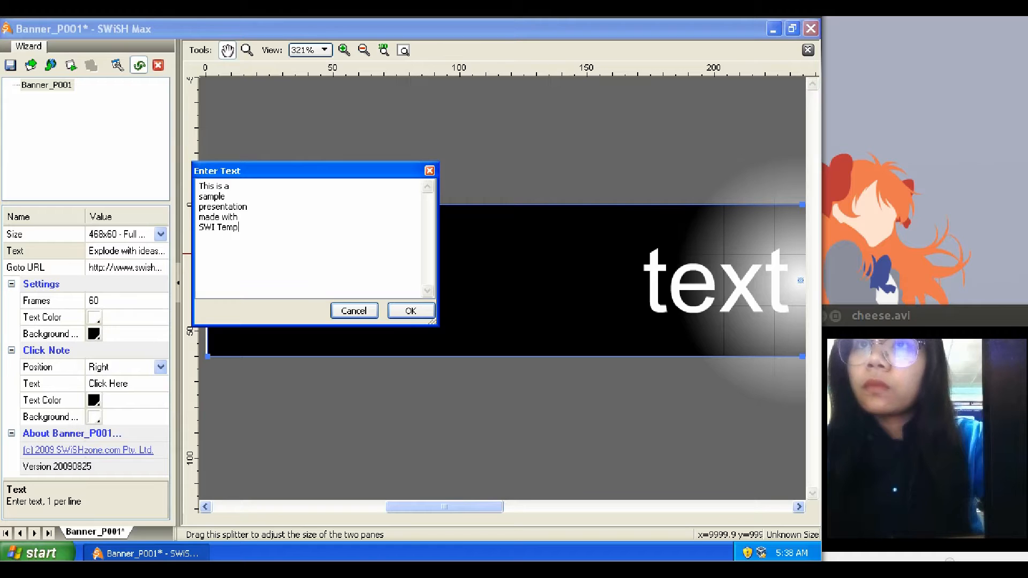
{"action": "type", "text": "late"}
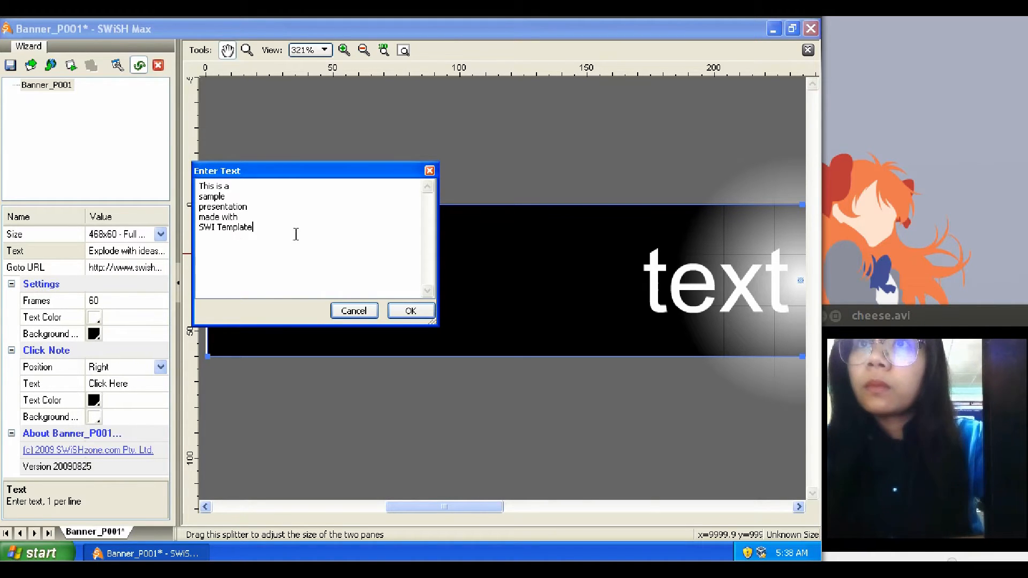
{"action": "left_click", "coordinate": [410, 310]}
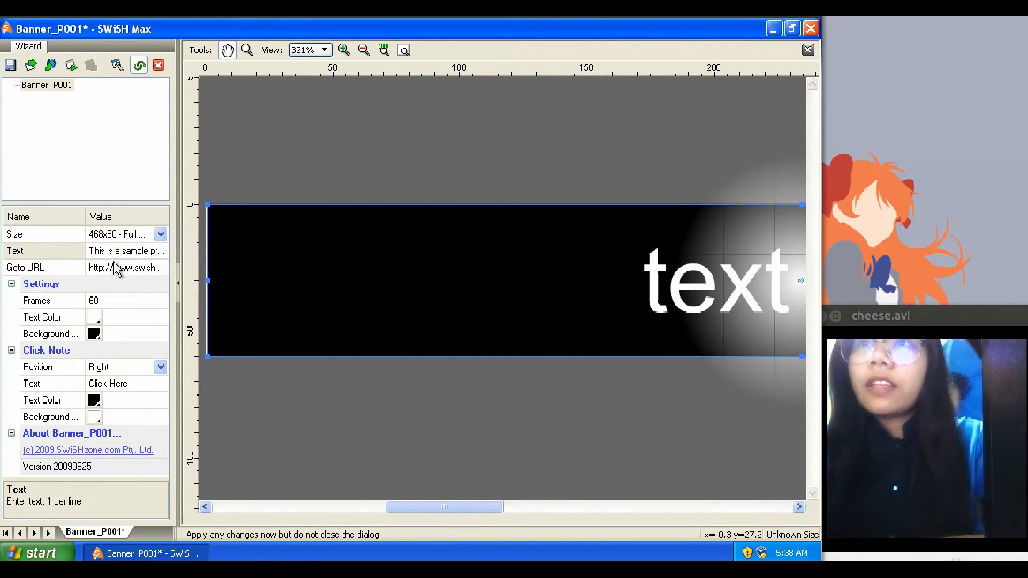
Step: Change the banner's frame count from 60 to 30 and zoom out
{"action": "left_click", "coordinate": [125, 268]}
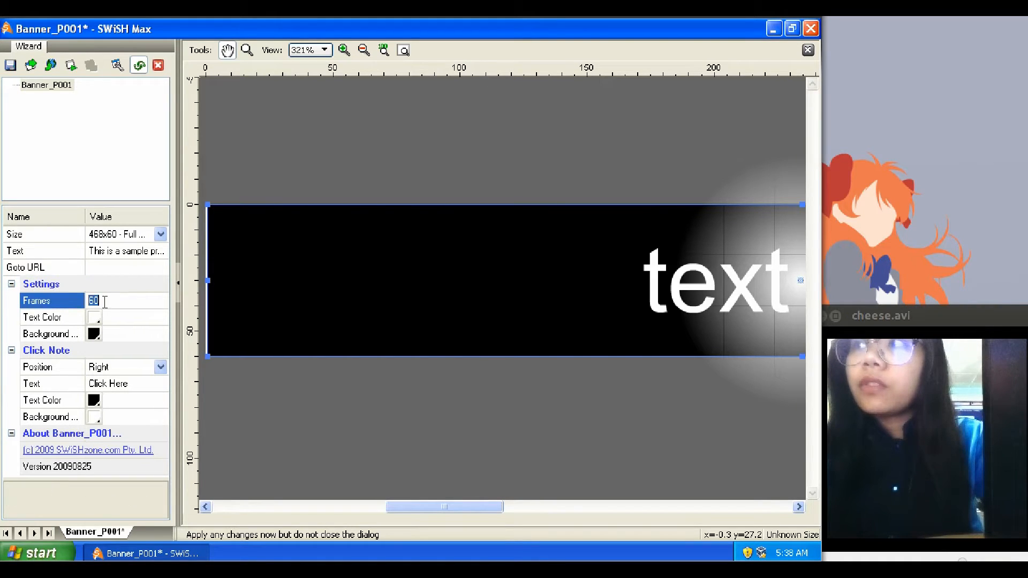
{"action": "mouse_move", "coordinate": [111, 300]}
{"action": "type", "text": "9"}
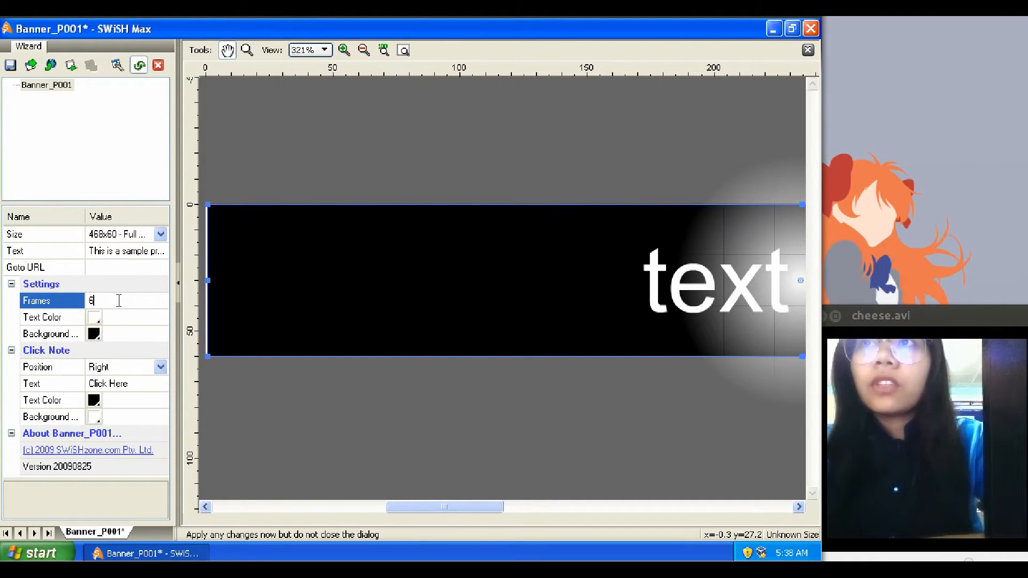
{"action": "type", "text": "30"}
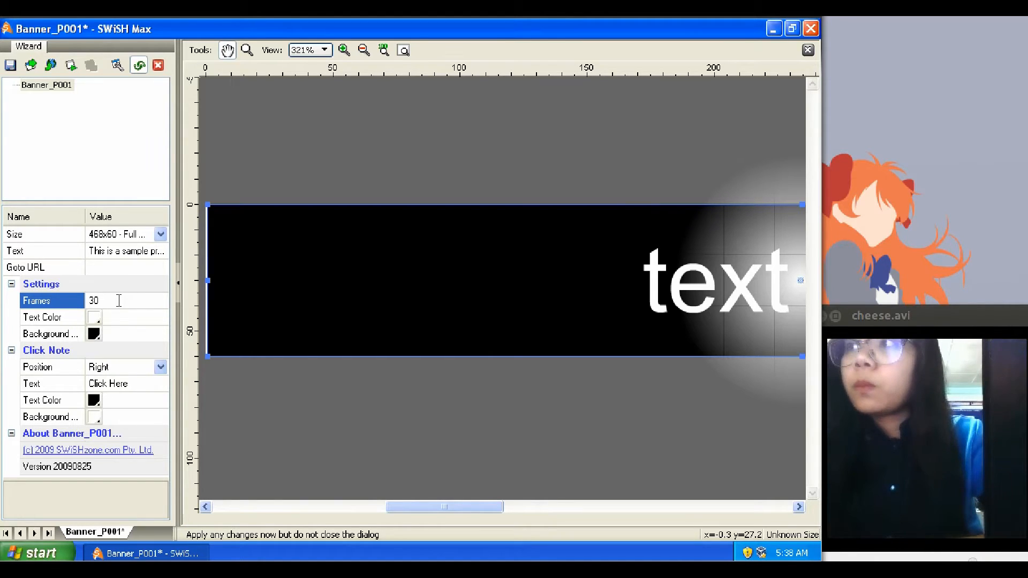
{"action": "left_click", "coordinate": [363, 49]}
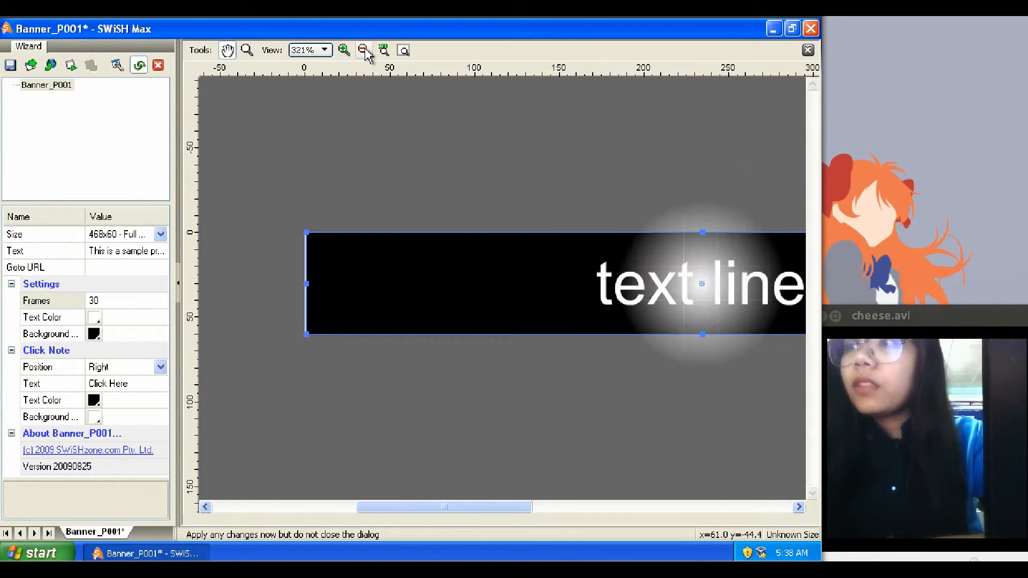
Step: Make the banner text colour cyan (00FFFF)
{"action": "left_click", "coordinate": [362, 49]}
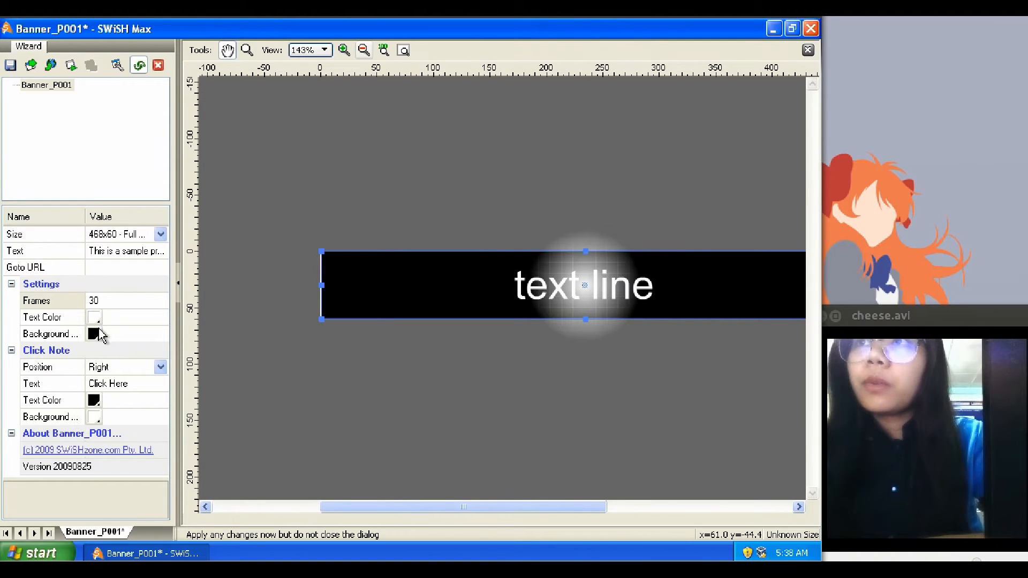
{"action": "left_click", "coordinate": [94, 318]}
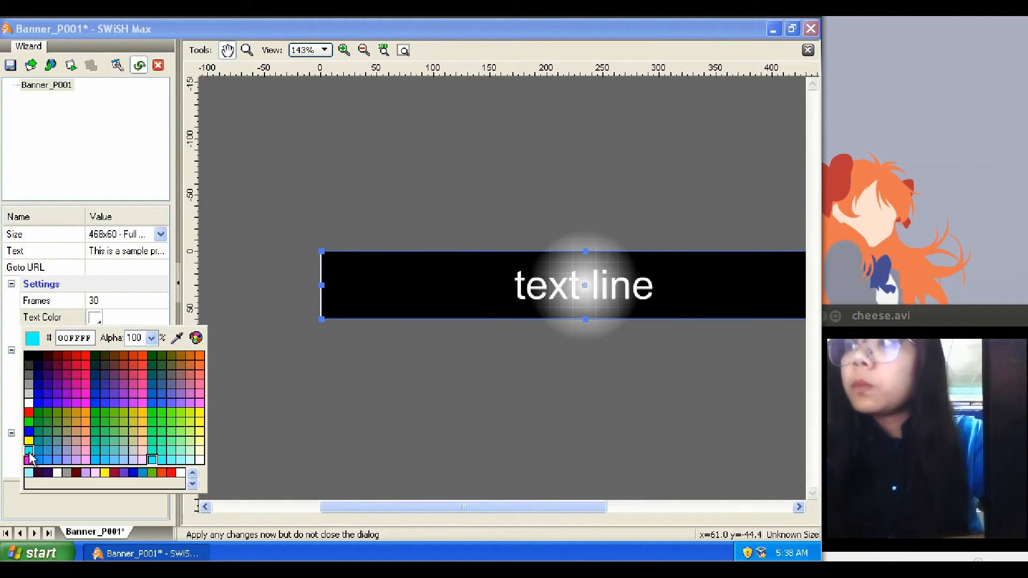
{"action": "left_click", "coordinate": [29, 457]}
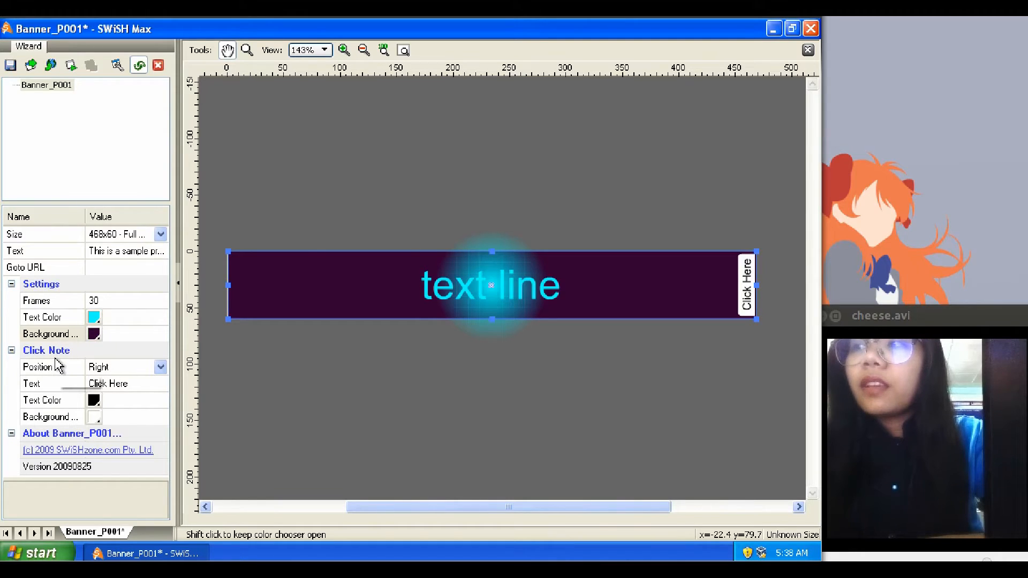
{"action": "mouse_move", "coordinate": [51, 419]}
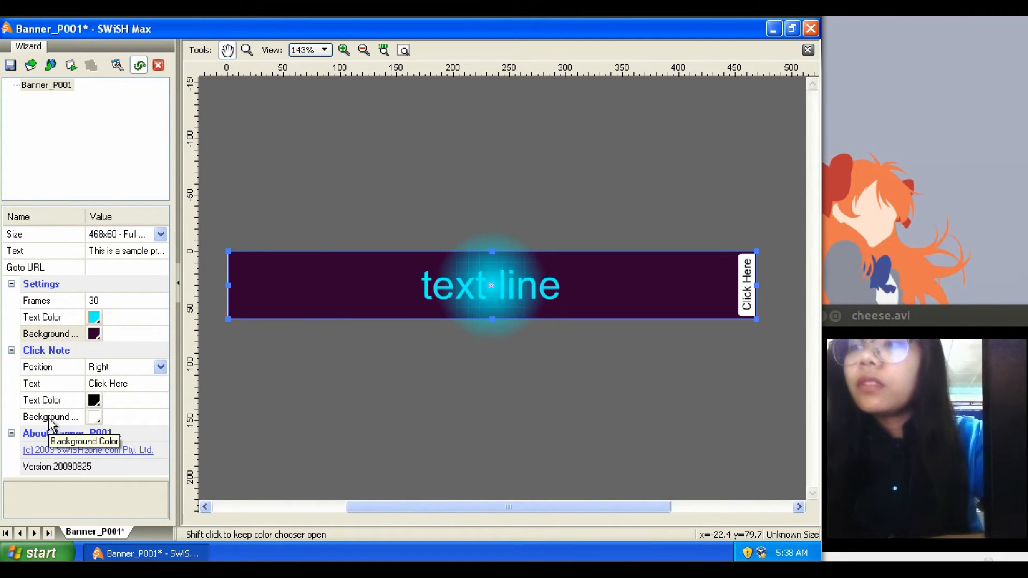
Step: Set the Click Note position to None
{"action": "left_click", "coordinate": [160, 366]}
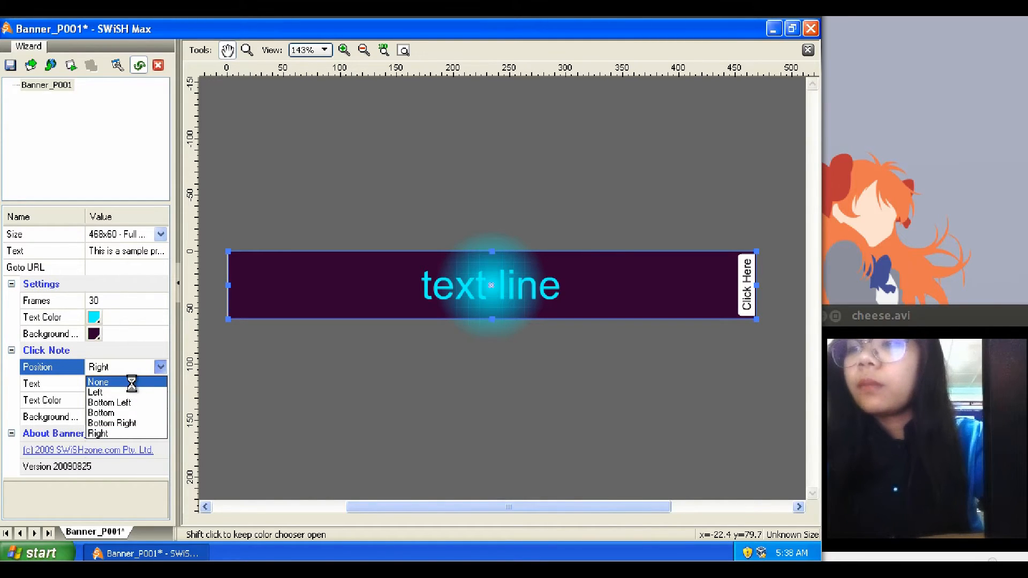
{"action": "left_click", "coordinate": [97, 382]}
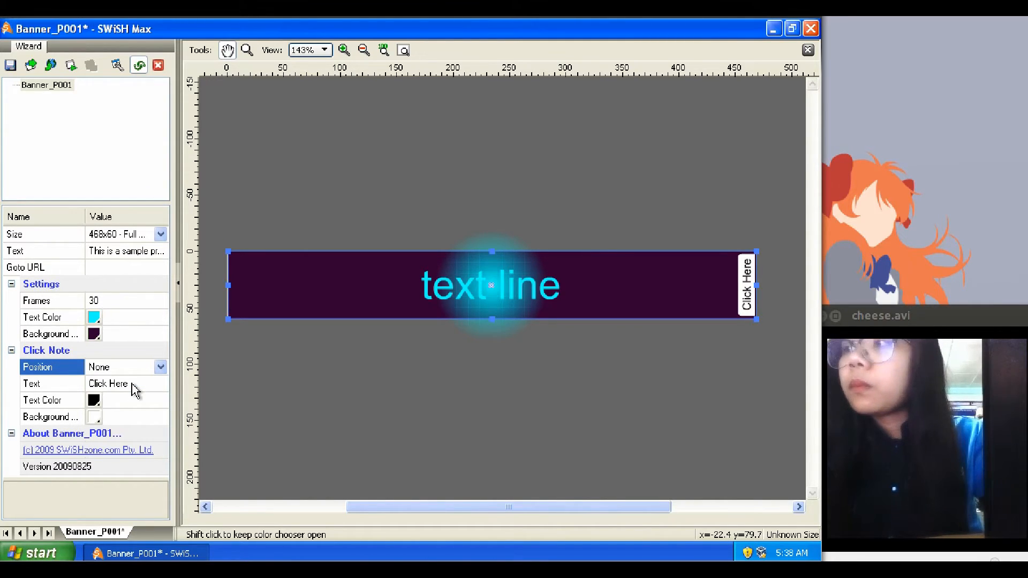
{"action": "mouse_move", "coordinate": [71, 409]}
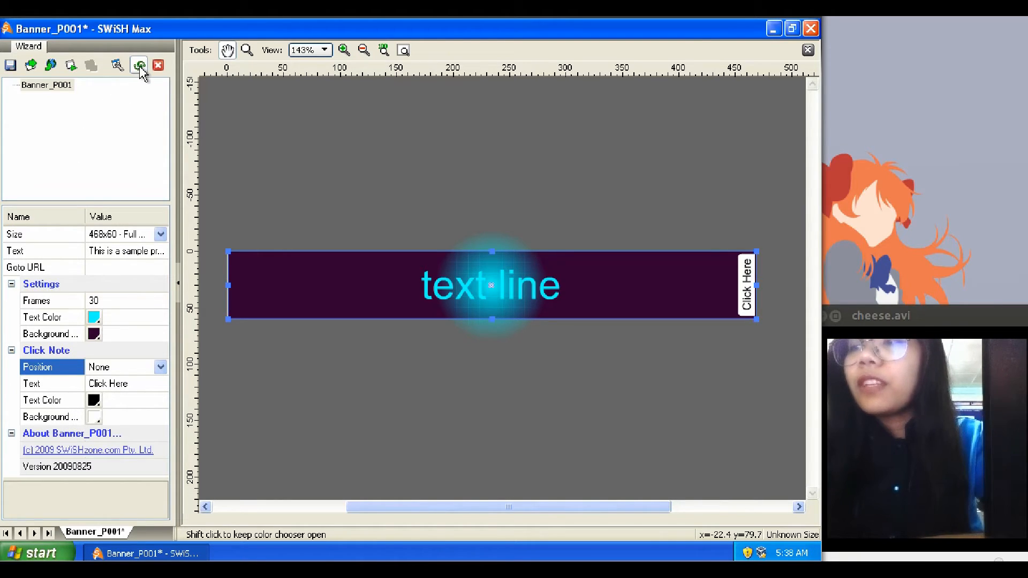
{"action": "mouse_move", "coordinate": [139, 65]}
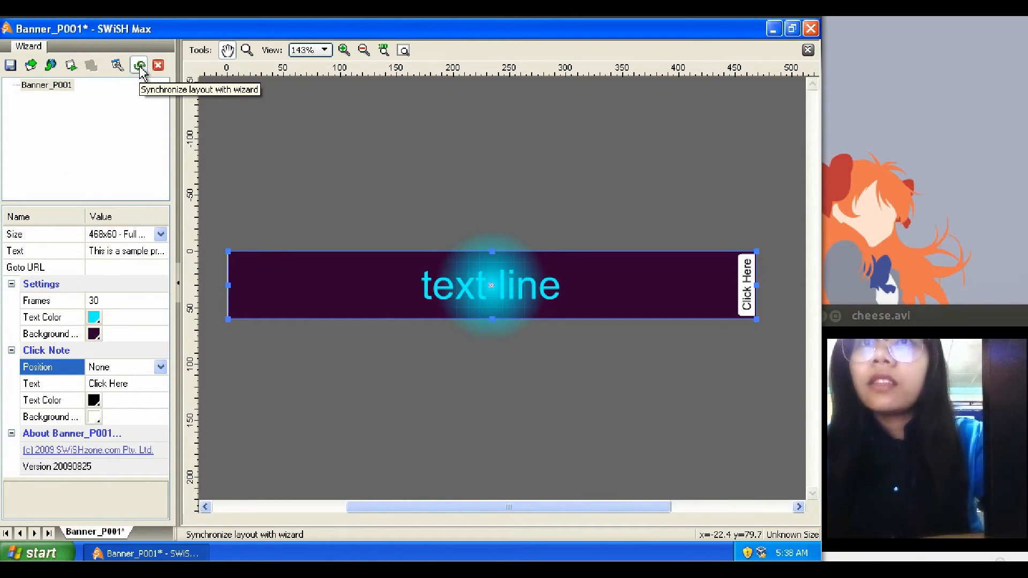
{"action": "mouse_move", "coordinate": [138, 65]}
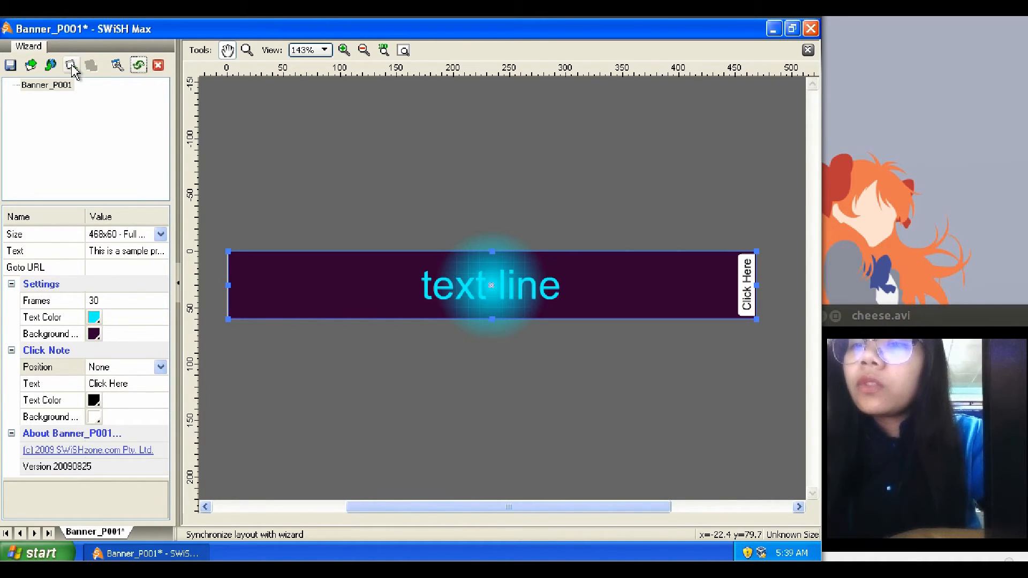
{"action": "mouse_move", "coordinate": [70, 65]}
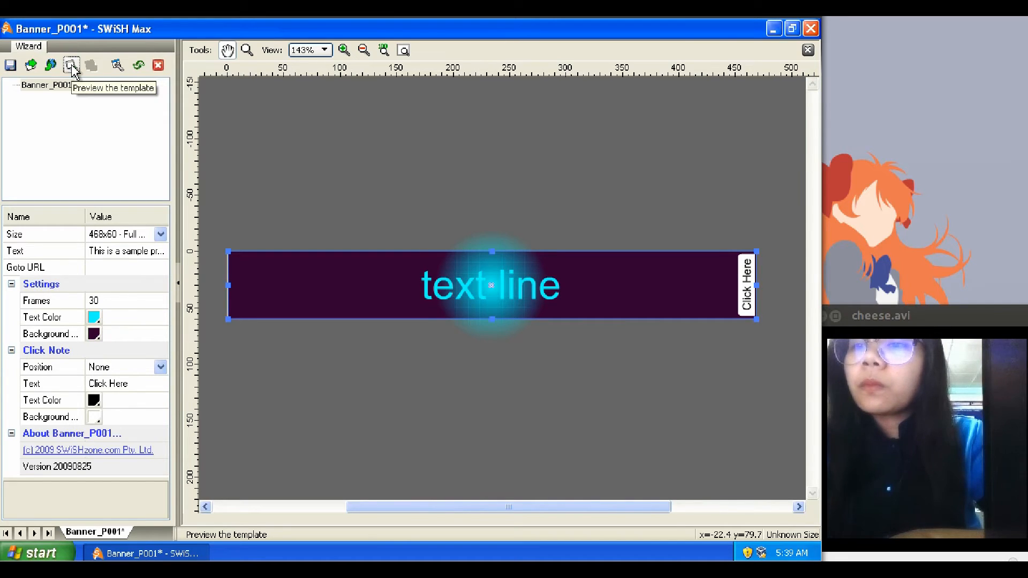
Step: Preview the banner's explode animation from the wizard toolbar
{"action": "left_click", "coordinate": [49, 65]}
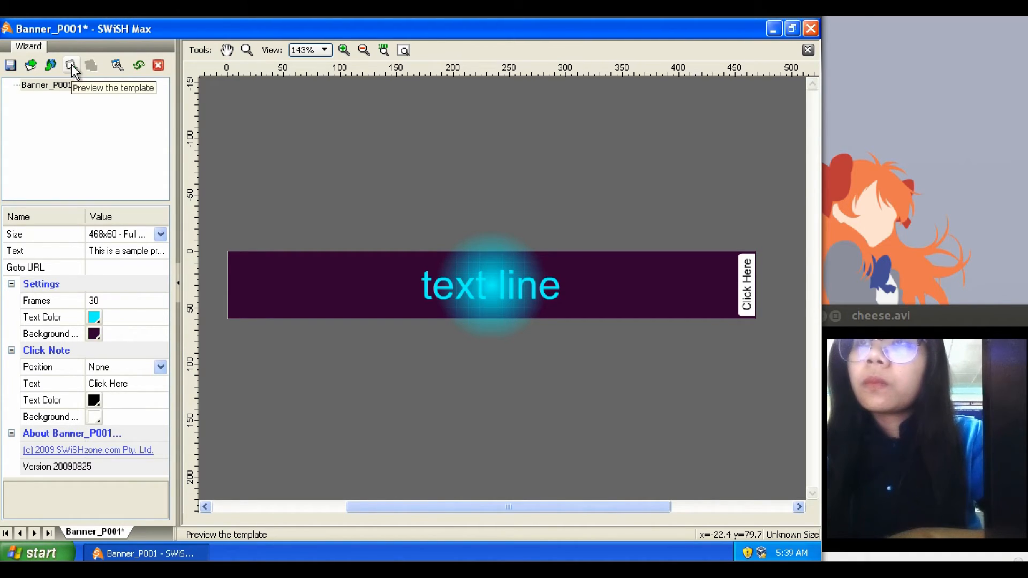
{"action": "left_click", "coordinate": [490, 285]}
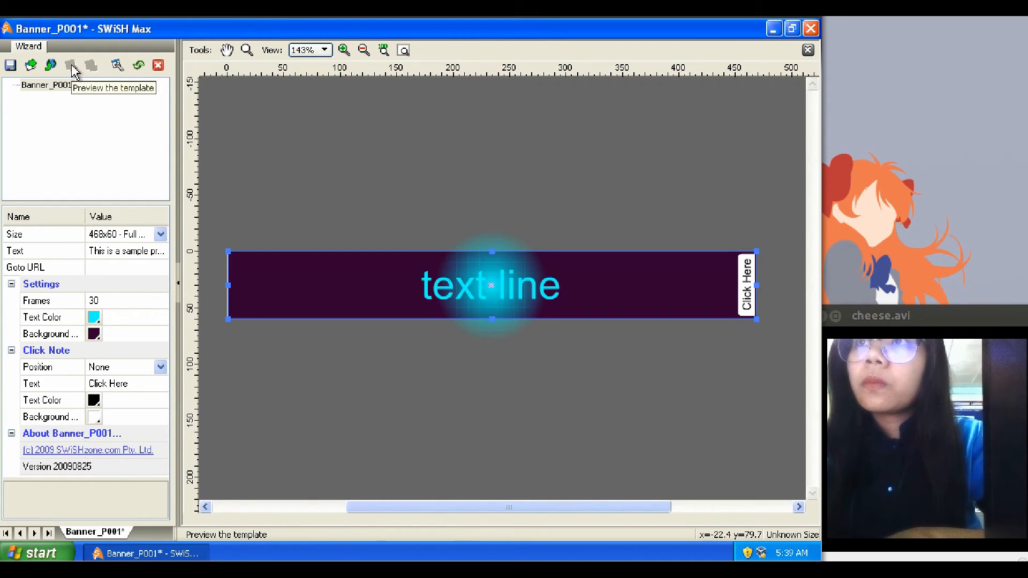
{"action": "left_click", "coordinate": [11, 65]}
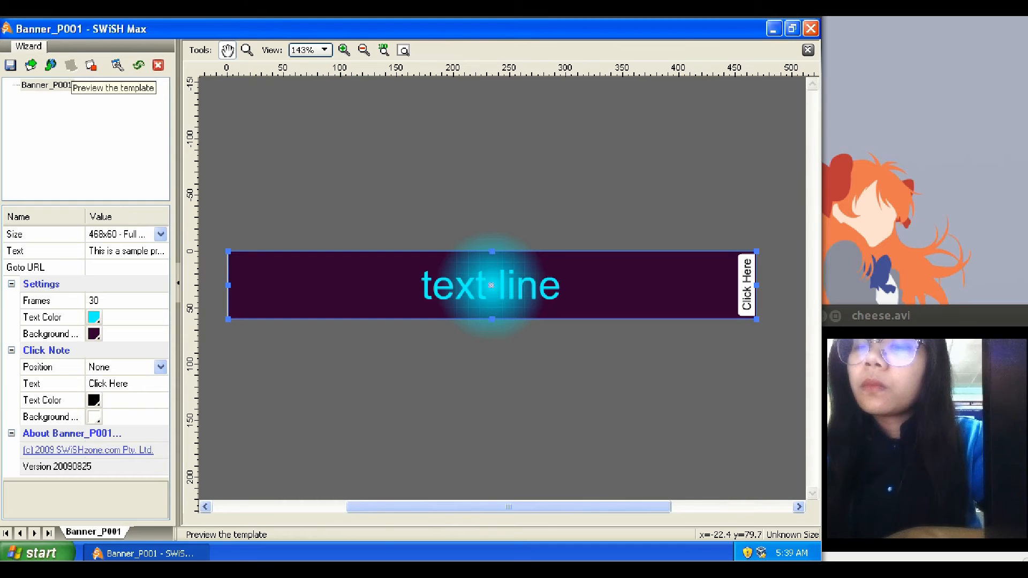
{"action": "left_click", "coordinate": [114, 64]}
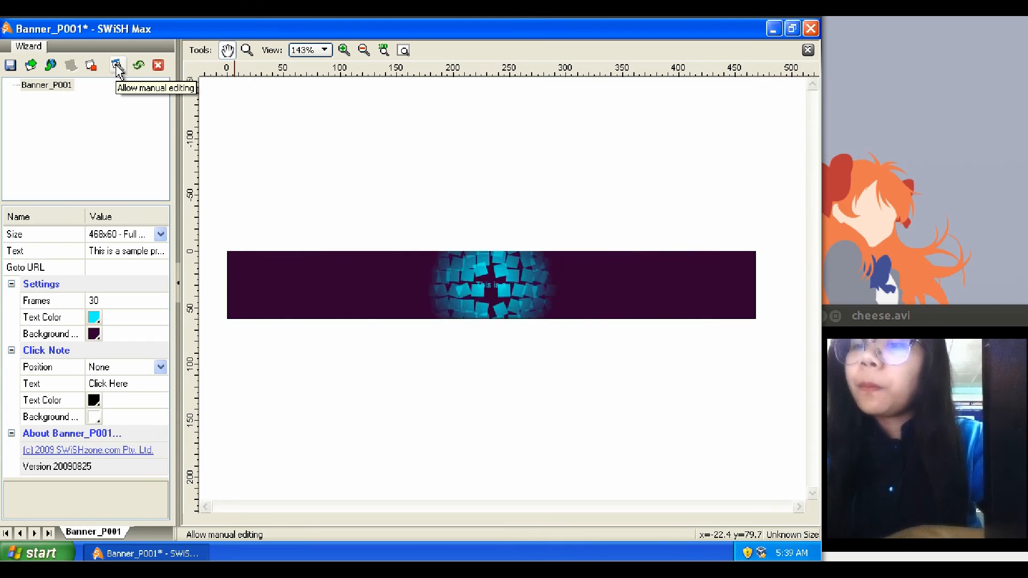
Step: Turn on Allow manual editing to show Scene_1's Banner object in the full editor
{"action": "left_click", "coordinate": [116, 64]}
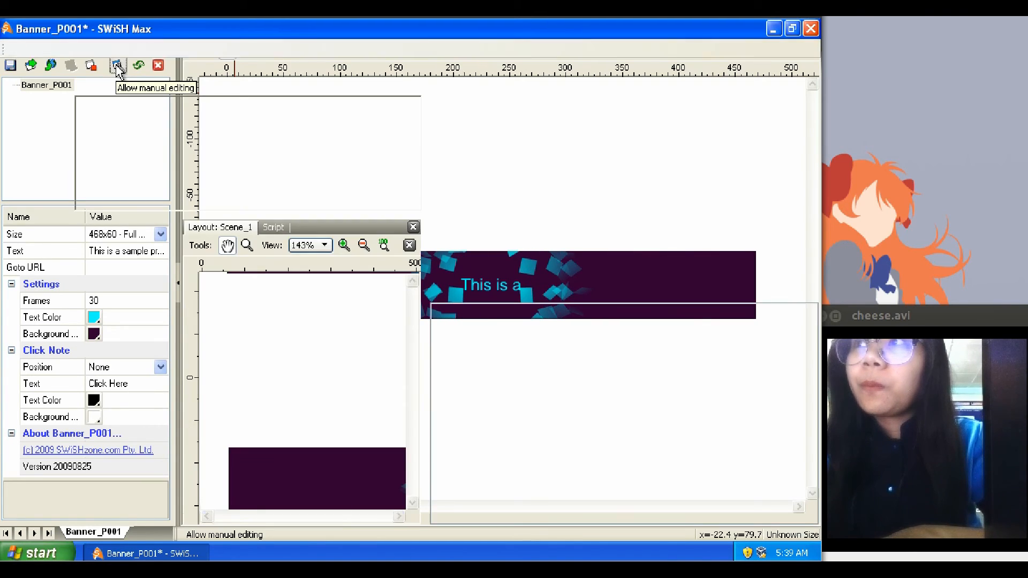
{"action": "left_click", "coordinate": [115, 65]}
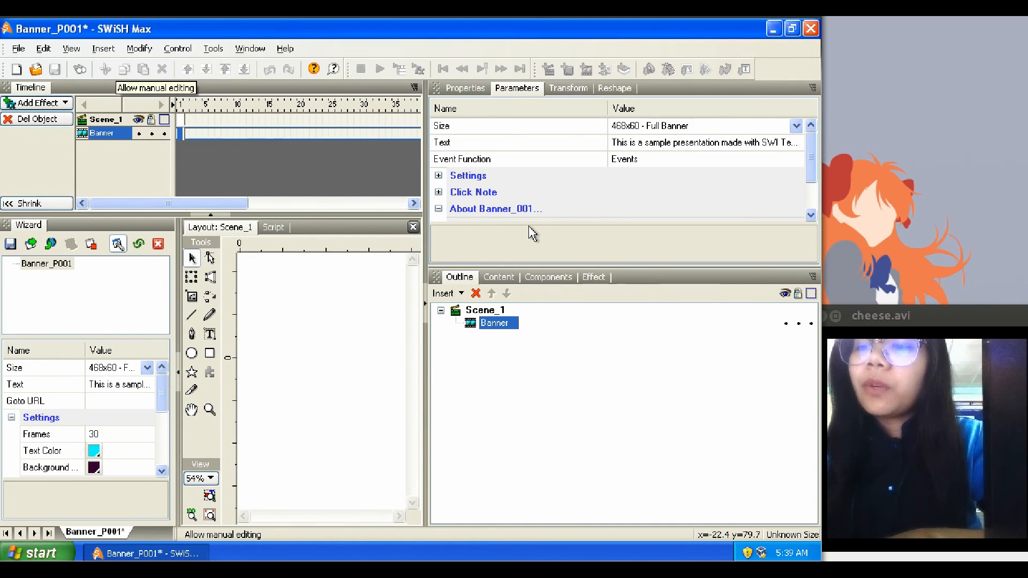
{"action": "left_click", "coordinate": [380, 69]}
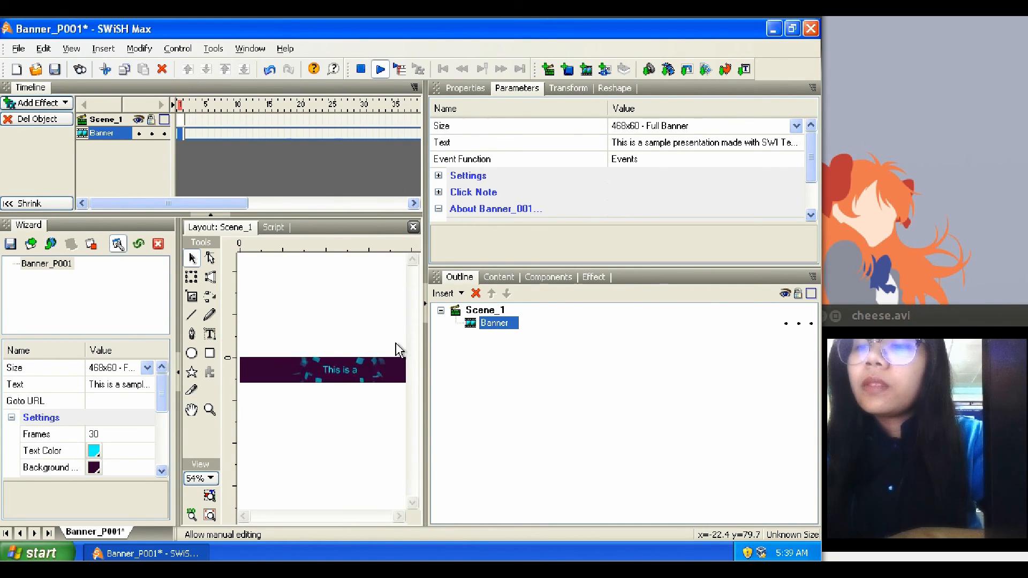